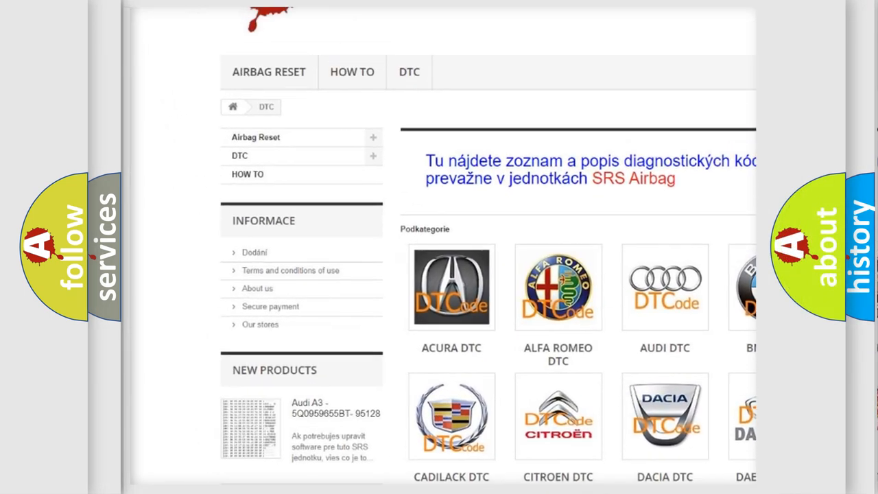
# Reveal the P1399 causes: DME failure, CAN-bus faults, faulty steering angle sensor
pyautogui.scroll(-3)
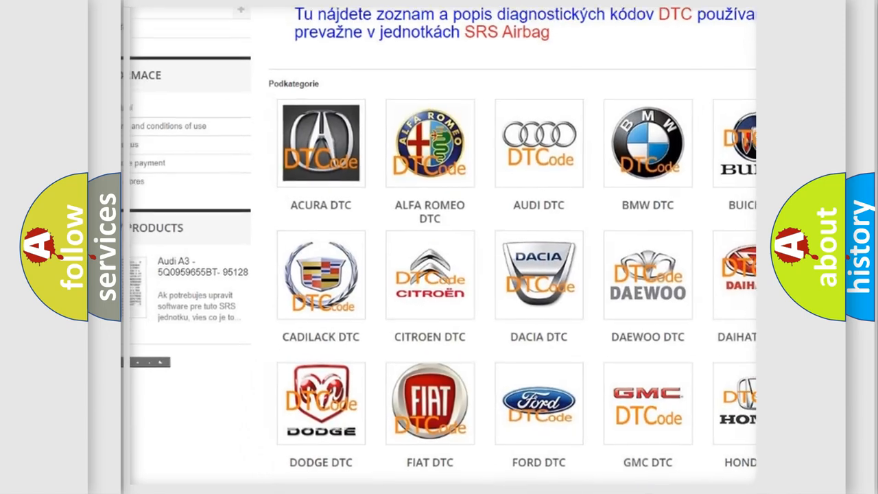
pyautogui.scroll(-3)
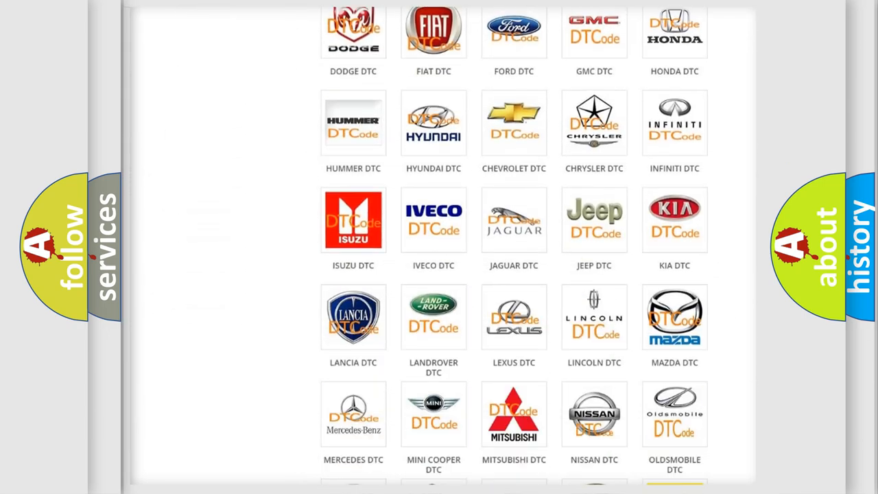
pyautogui.scroll(-3)
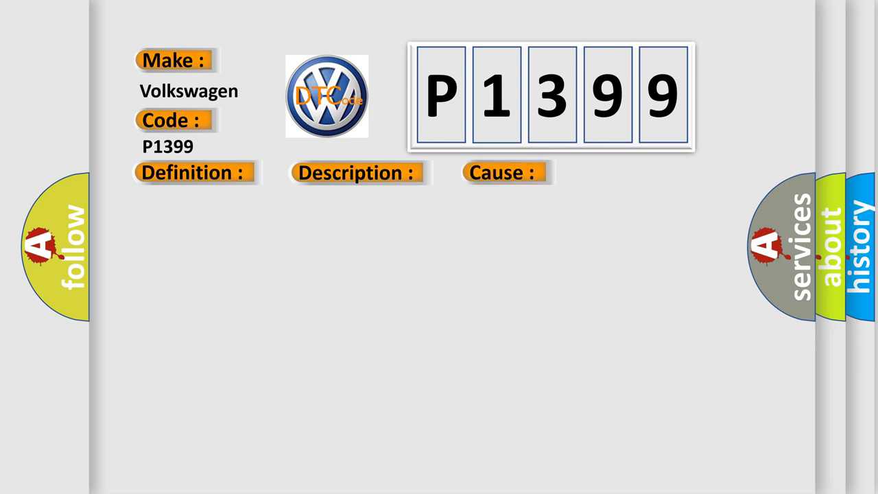
pyautogui.click(505, 171)
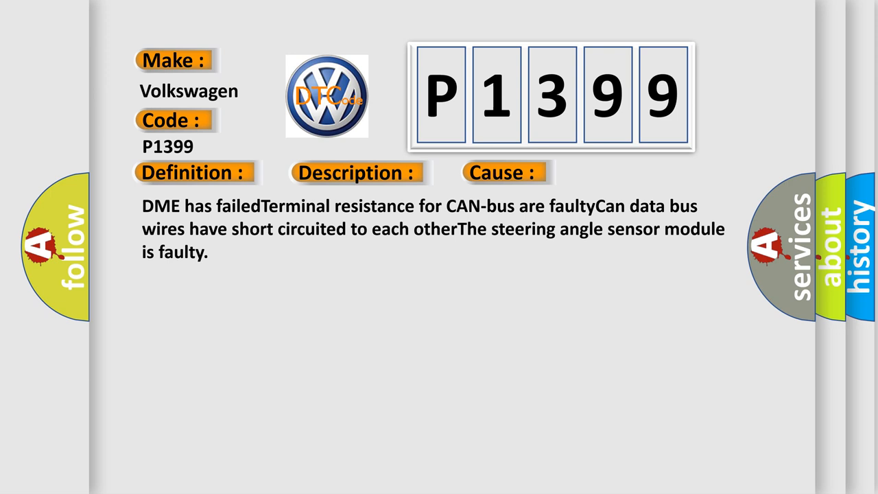